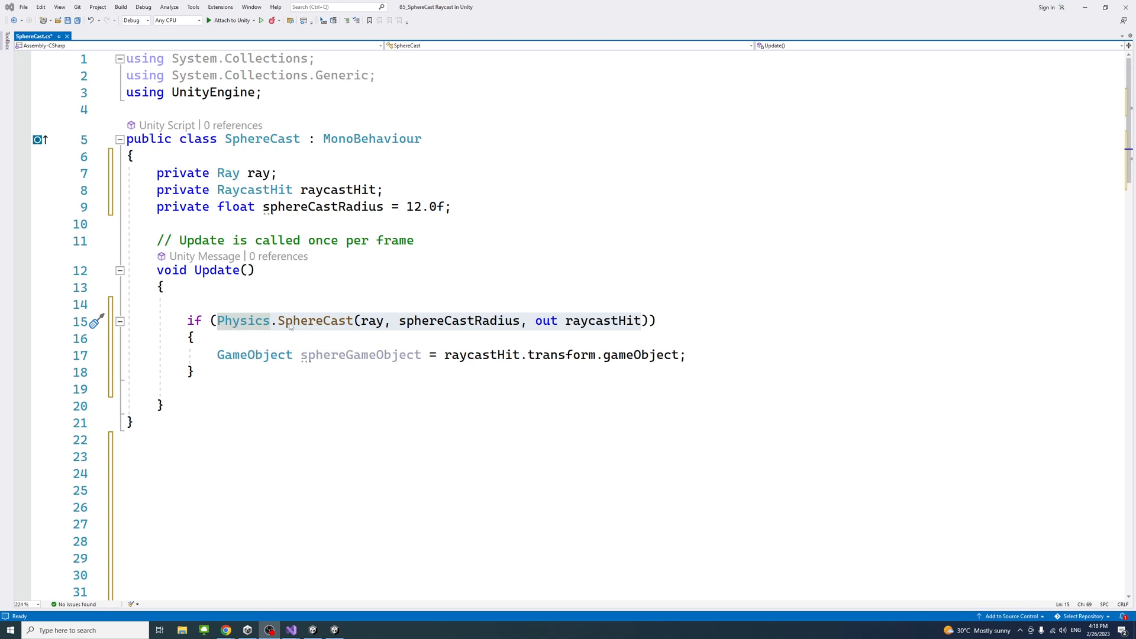
pyautogui.moveTo(348, 330)
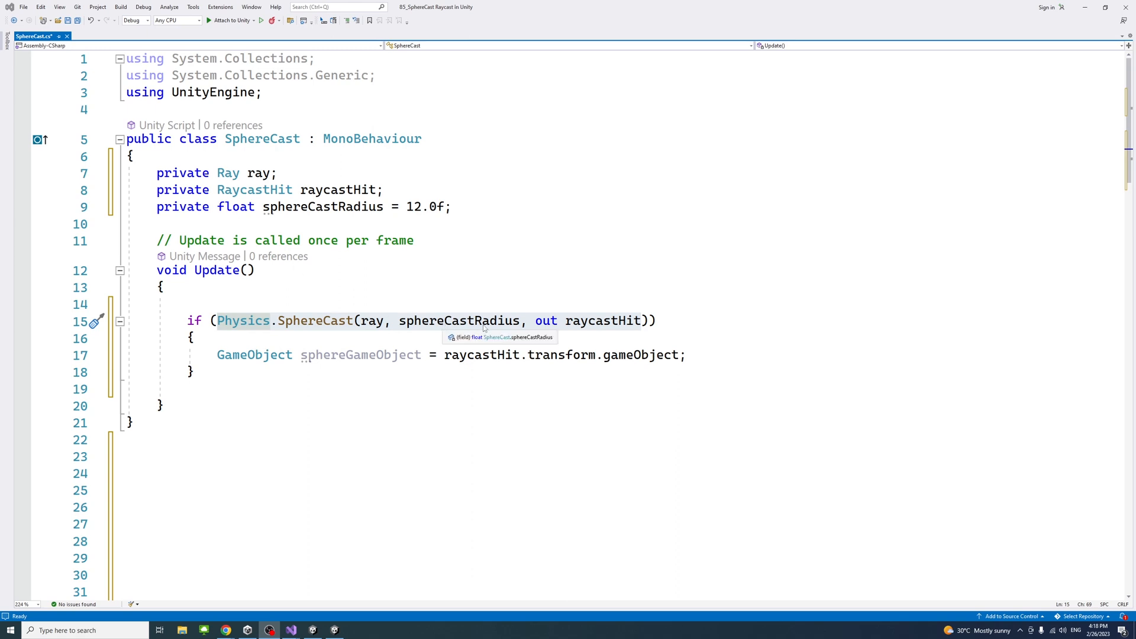
pyautogui.moveTo(483, 328)
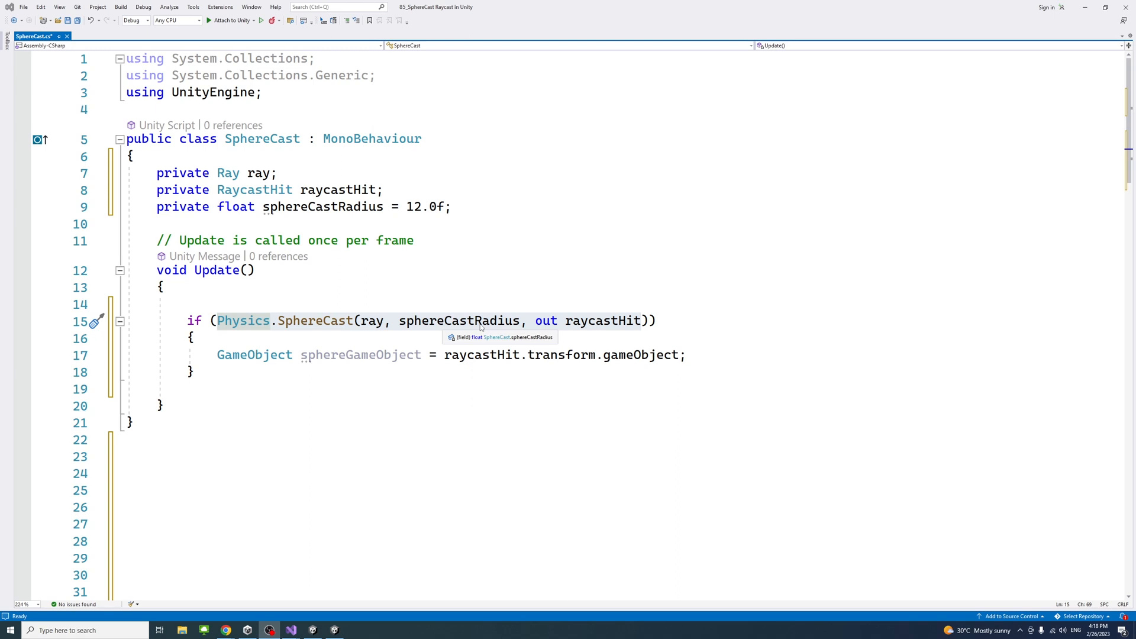
pyautogui.moveTo(363, 213)
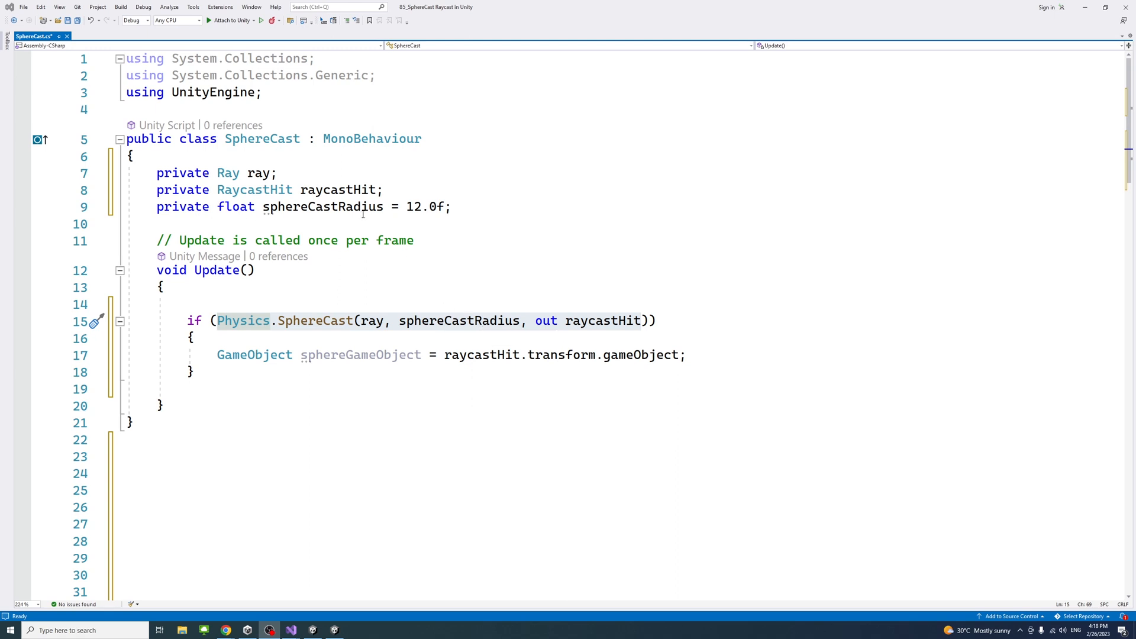
pyautogui.moveTo(432, 207)
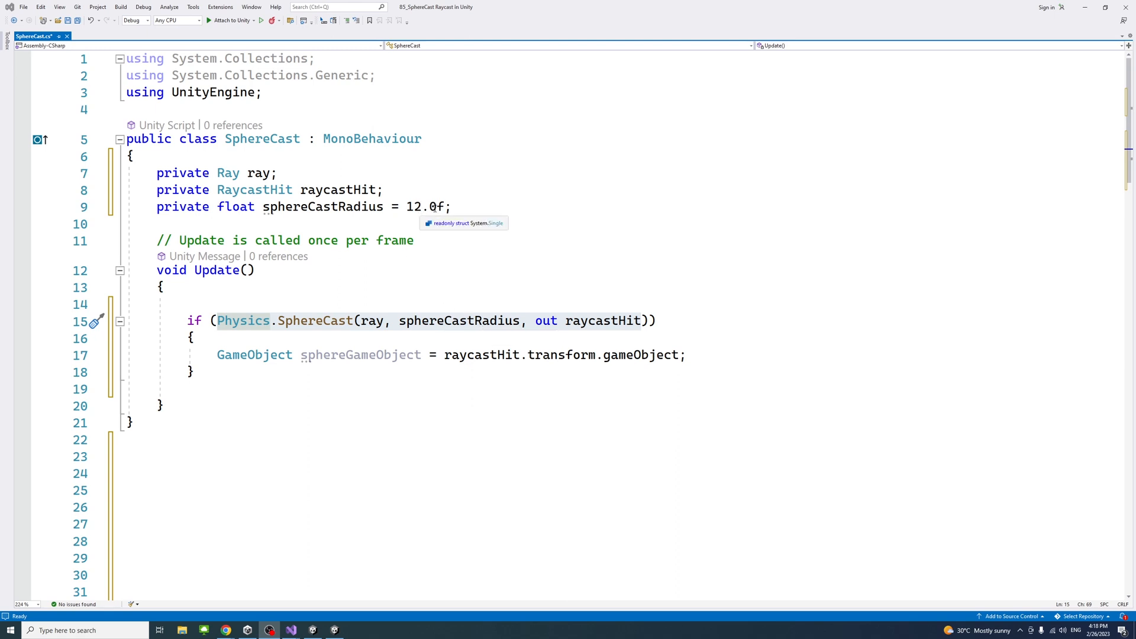
pyautogui.moveTo(555, 329)
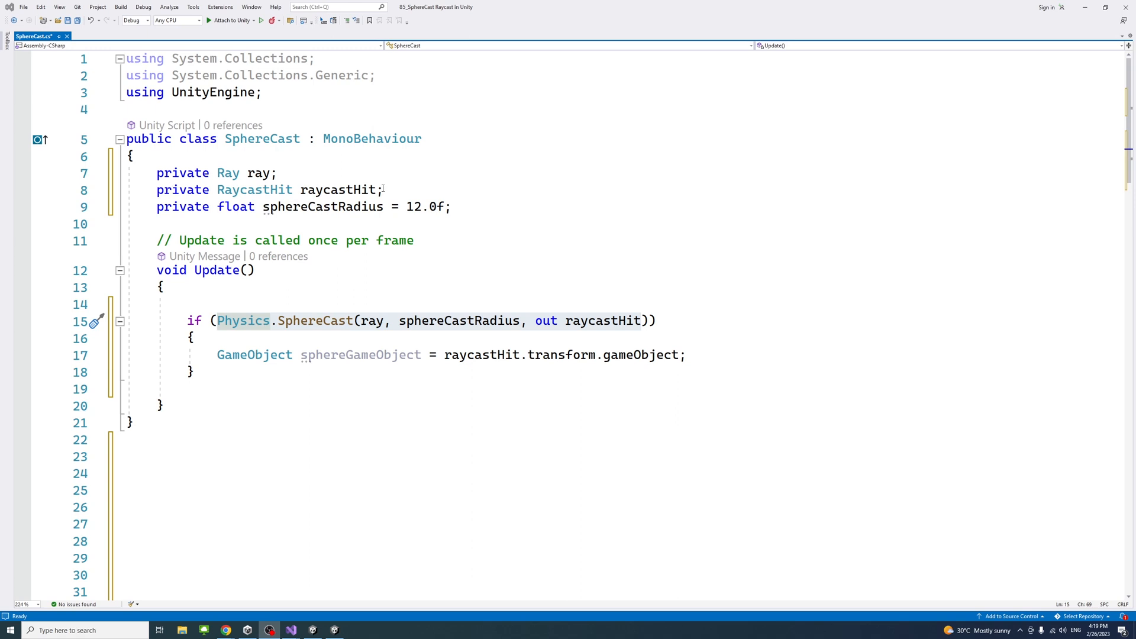
pyautogui.moveTo(420, 178)
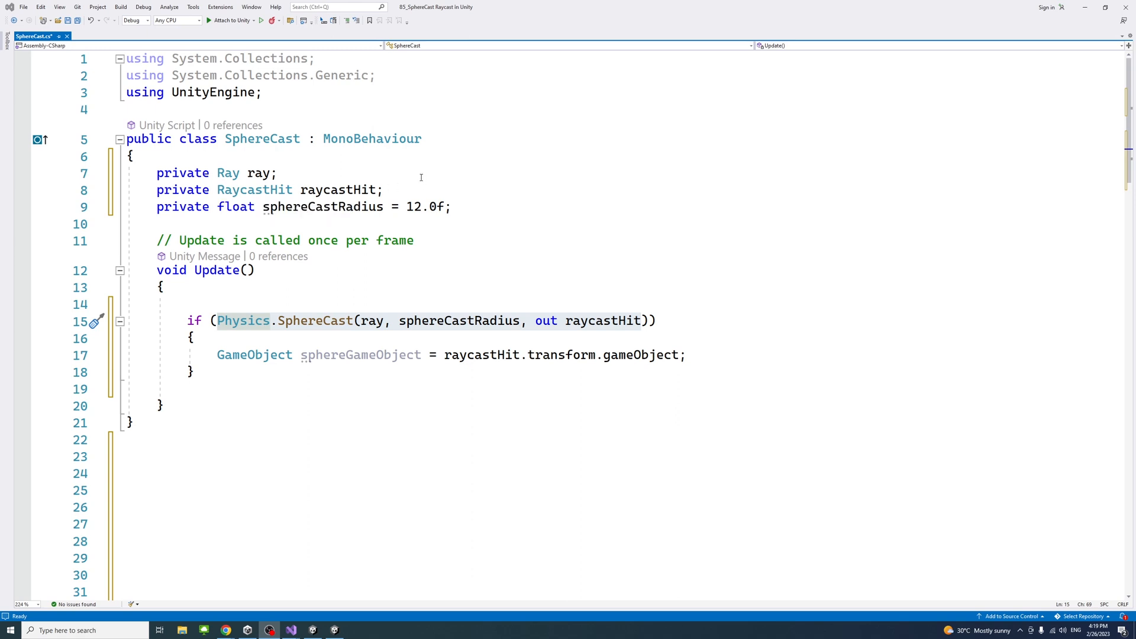
pyautogui.moveTo(438, 238)
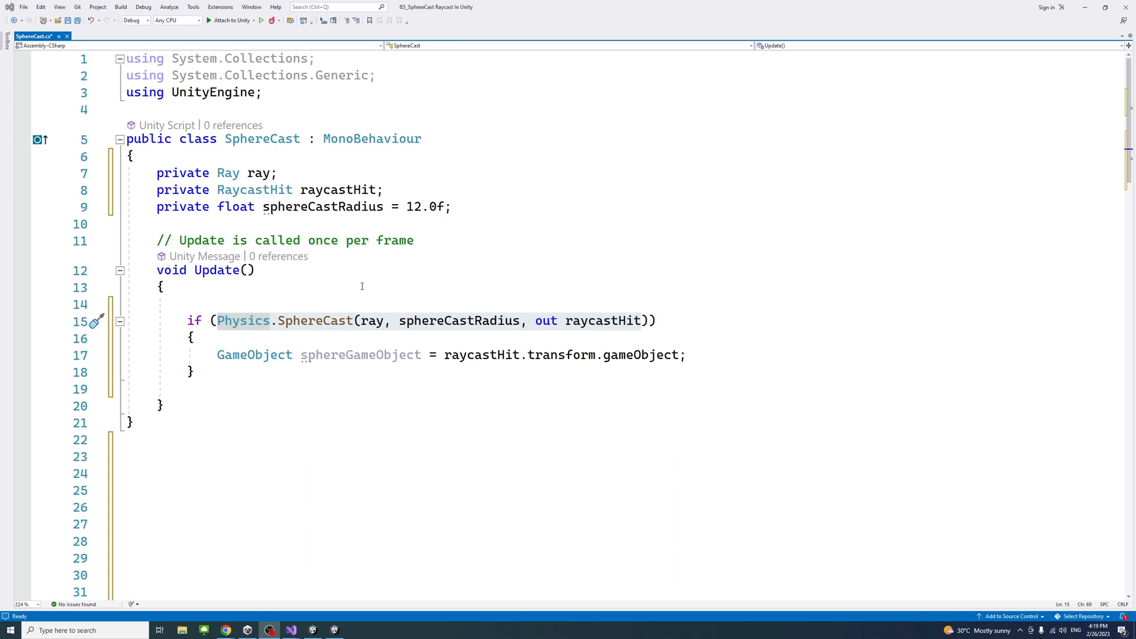
pyautogui.moveTo(255, 355)
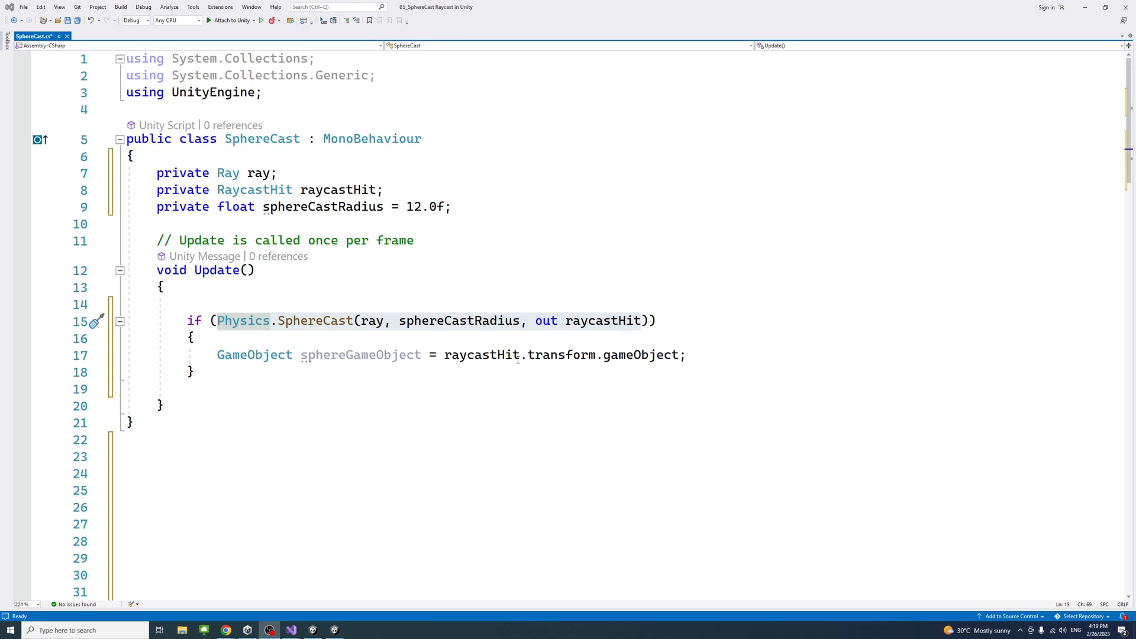
pyautogui.moveTo(598, 320)
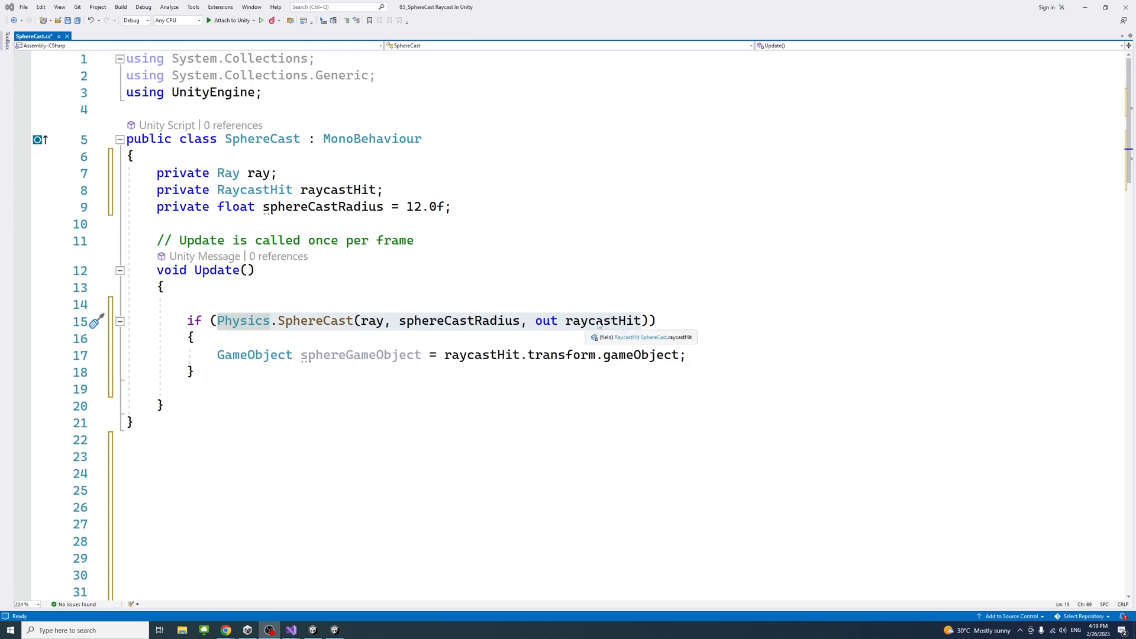
pyautogui.moveTo(559, 334)
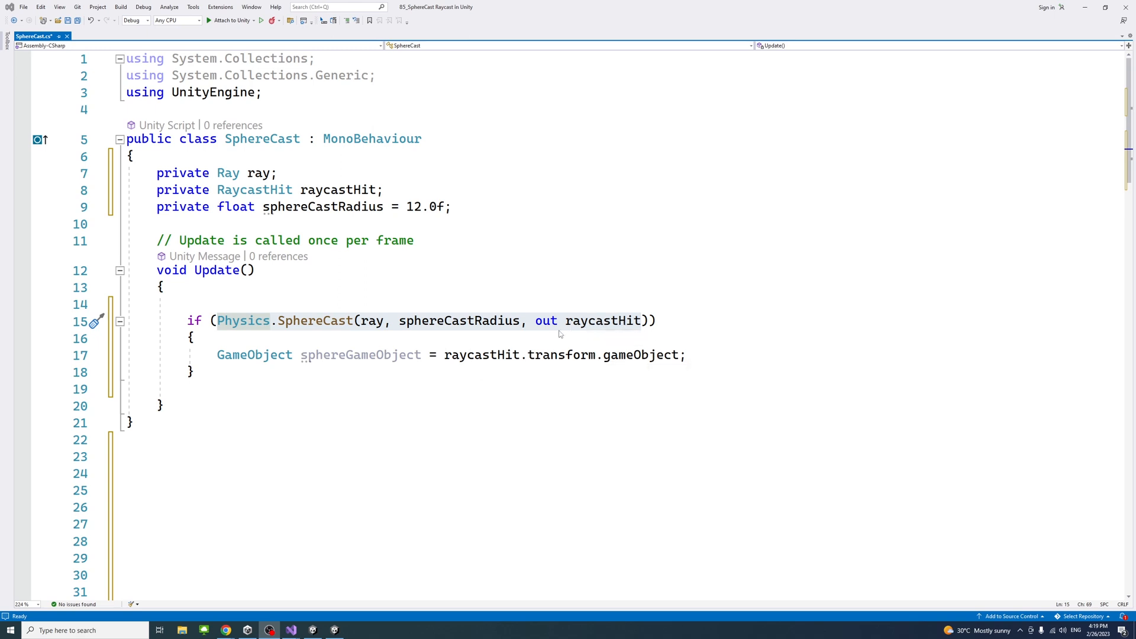
pyautogui.moveTo(565, 355)
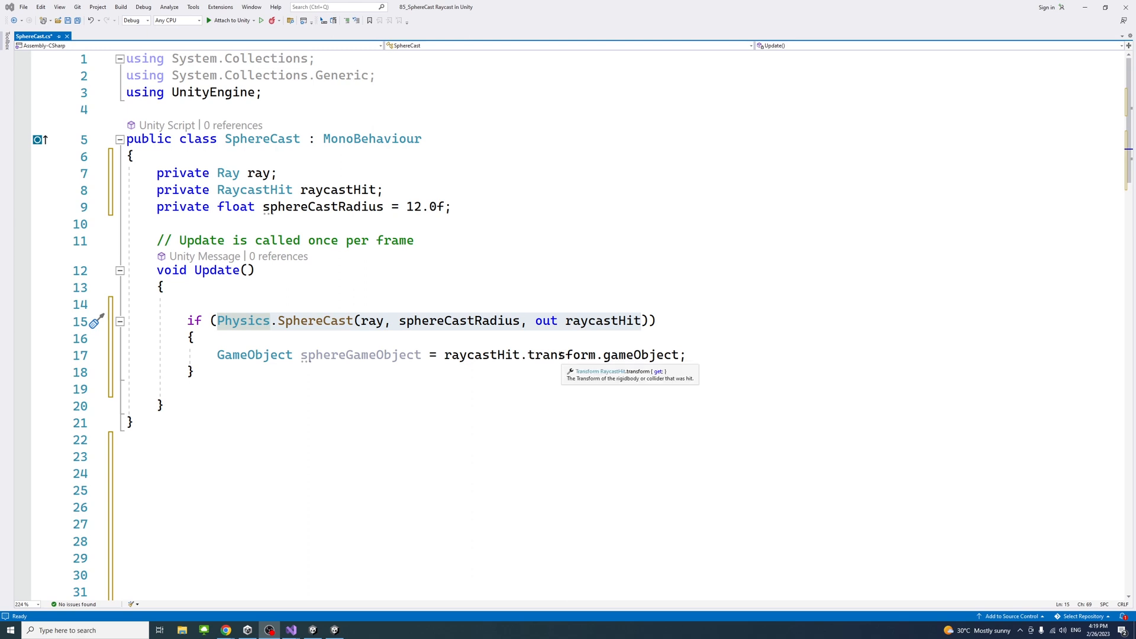
pyautogui.moveTo(684, 475)
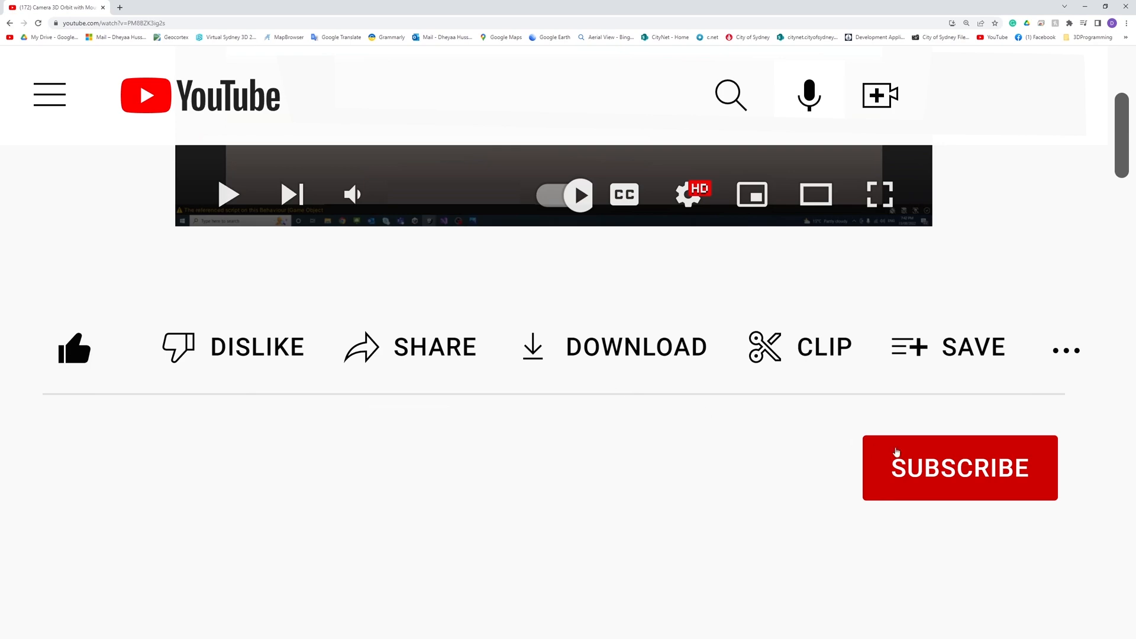
# Subscribe to the channel on the YouTube video page in Chrome.
pyautogui.click(959, 468)
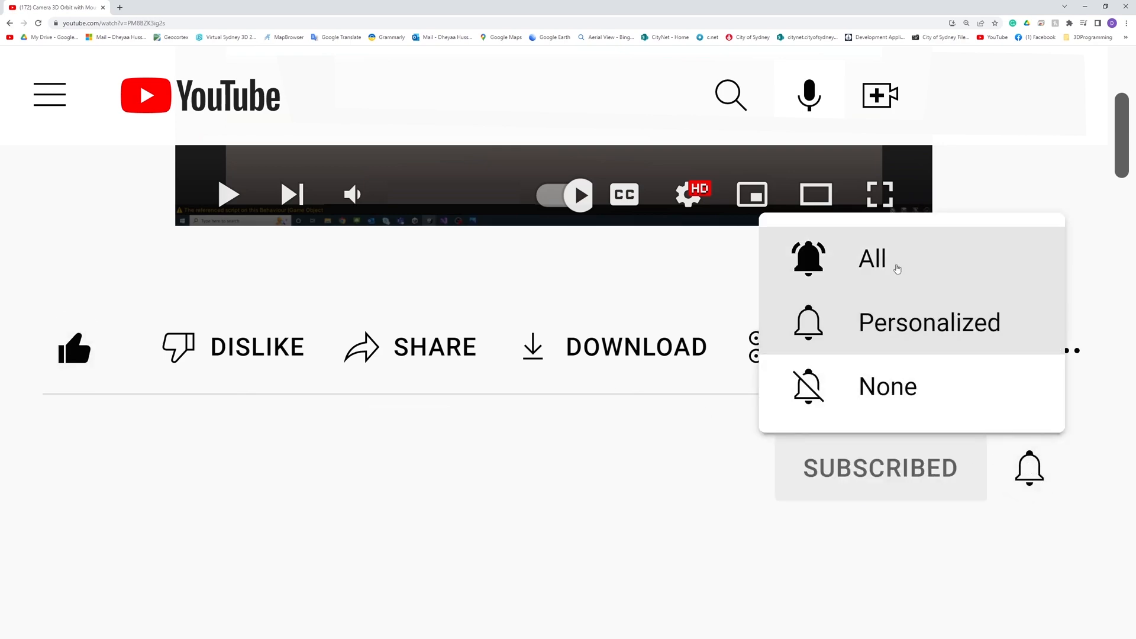